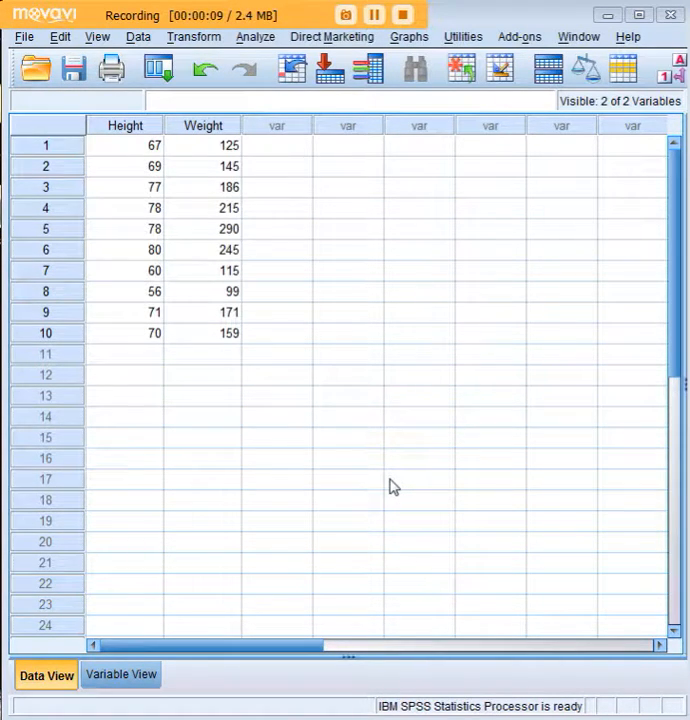
pyautogui.moveTo(422, 420)
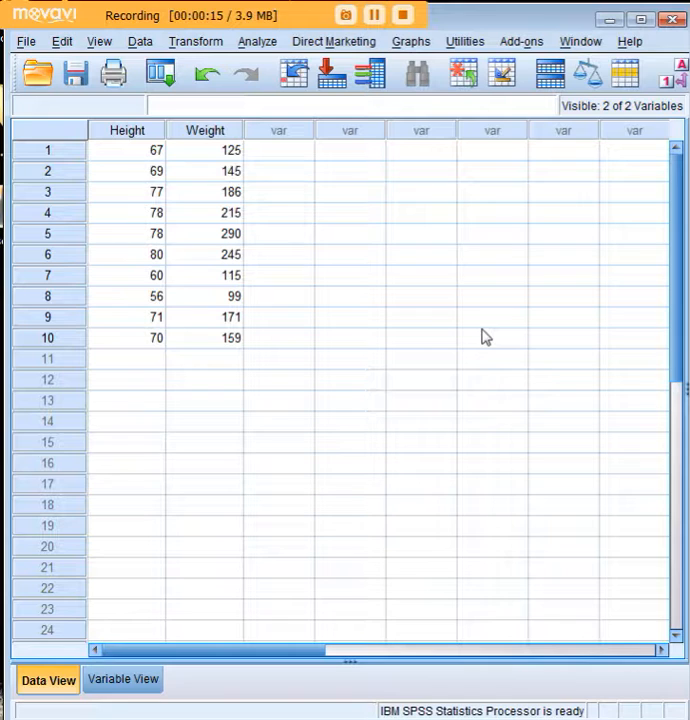
# Step: Select the Height and Weight columns in the data view
pyautogui.click(126, 149)
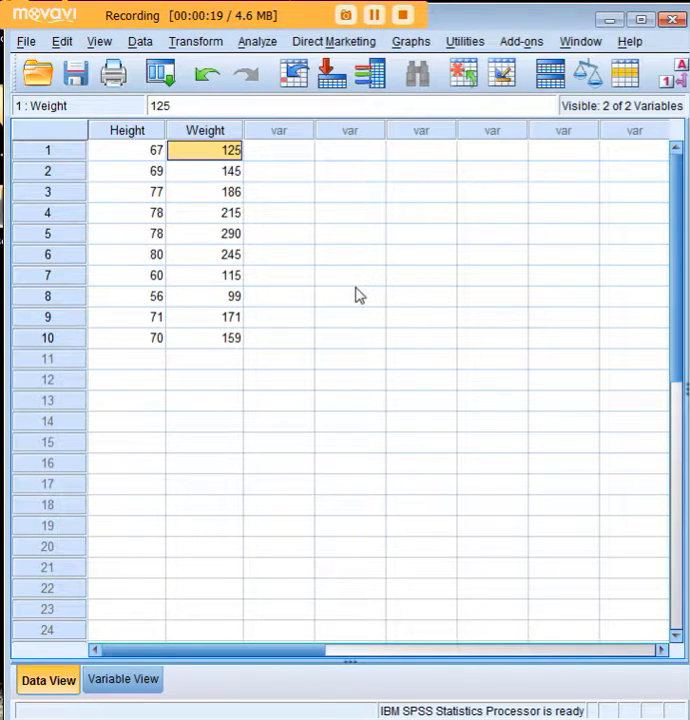
pyautogui.click(127, 150)
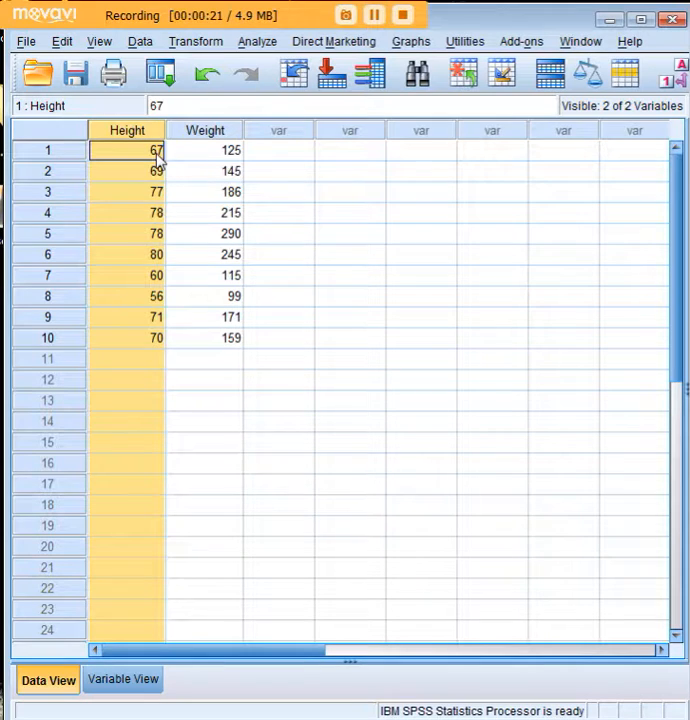
pyautogui.click(205, 150)
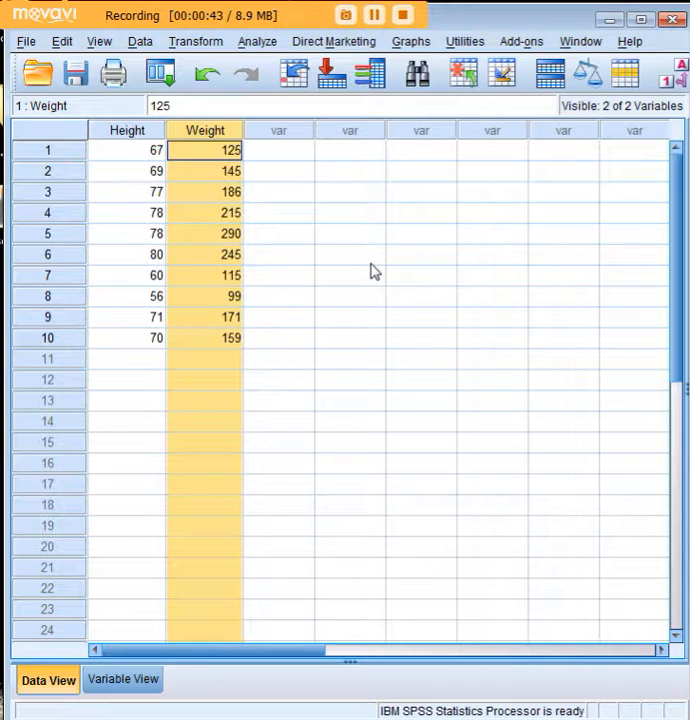
# Step: Add Height and Weight to Bivariate Correlations, keeping only the Pearson coefficient
pyautogui.click(257, 41)
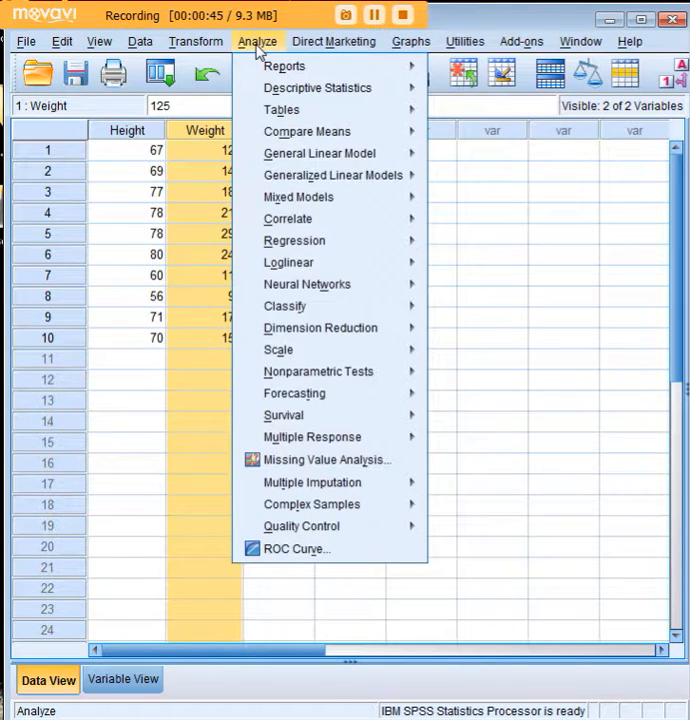
pyautogui.moveTo(288, 218)
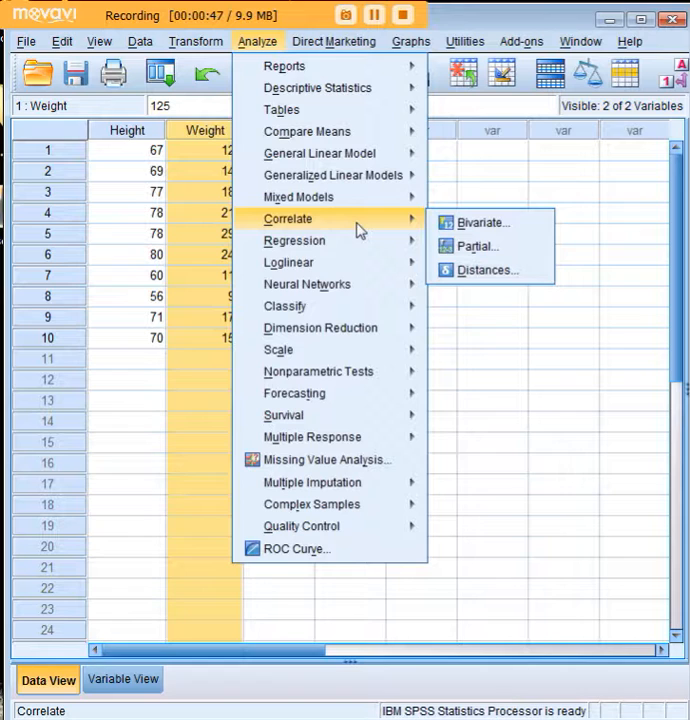
pyautogui.click(484, 222)
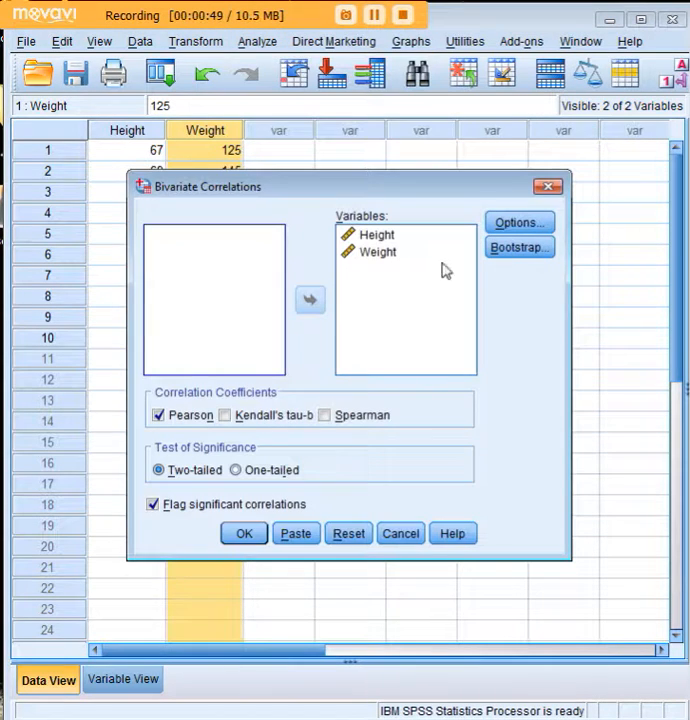
pyautogui.click(378, 252)
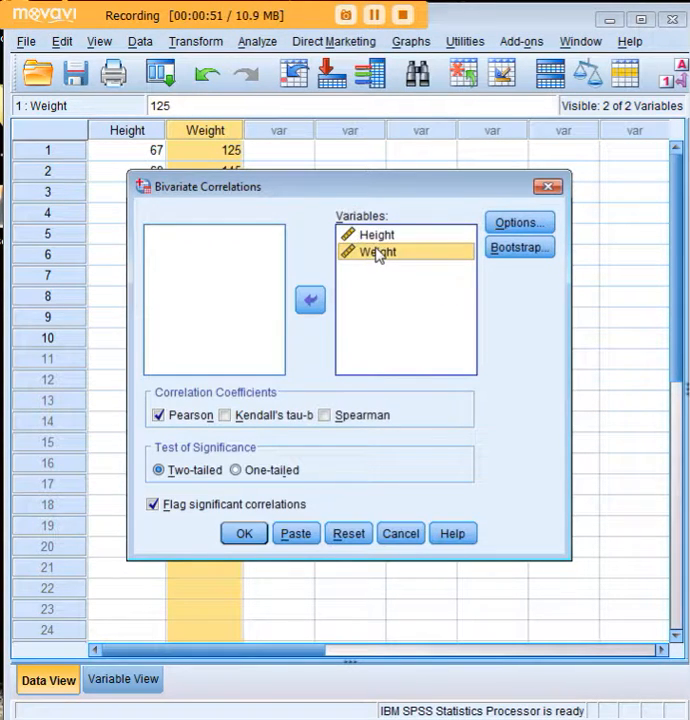
pyautogui.click(310, 300)
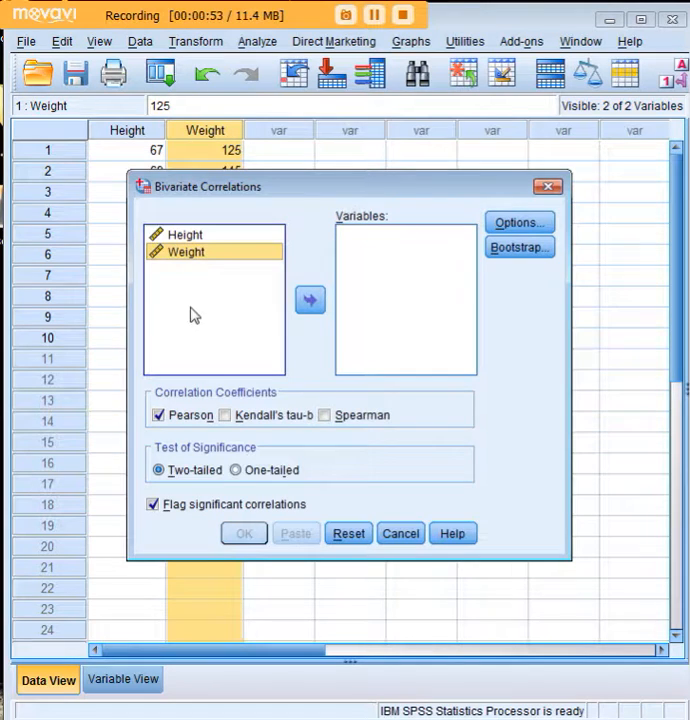
pyautogui.click(310, 300)
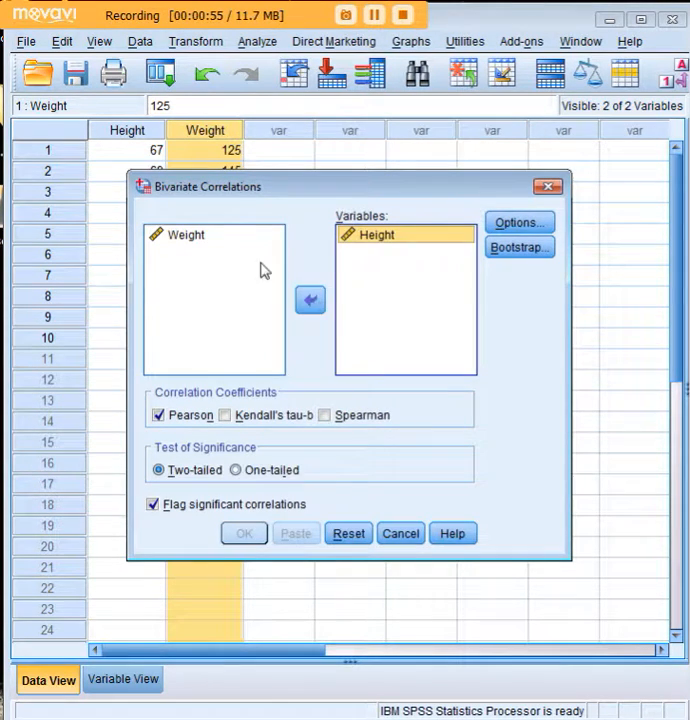
pyautogui.click(310, 300)
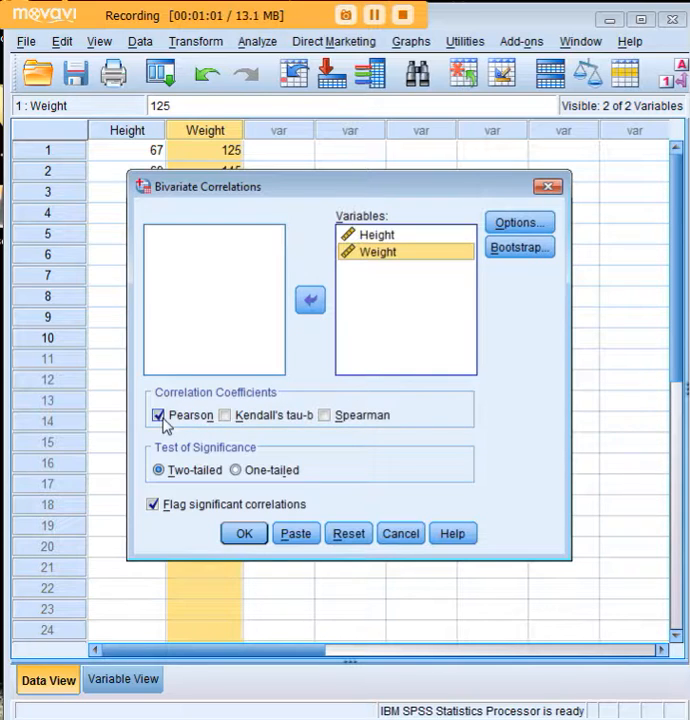
pyautogui.moveTo(232, 418)
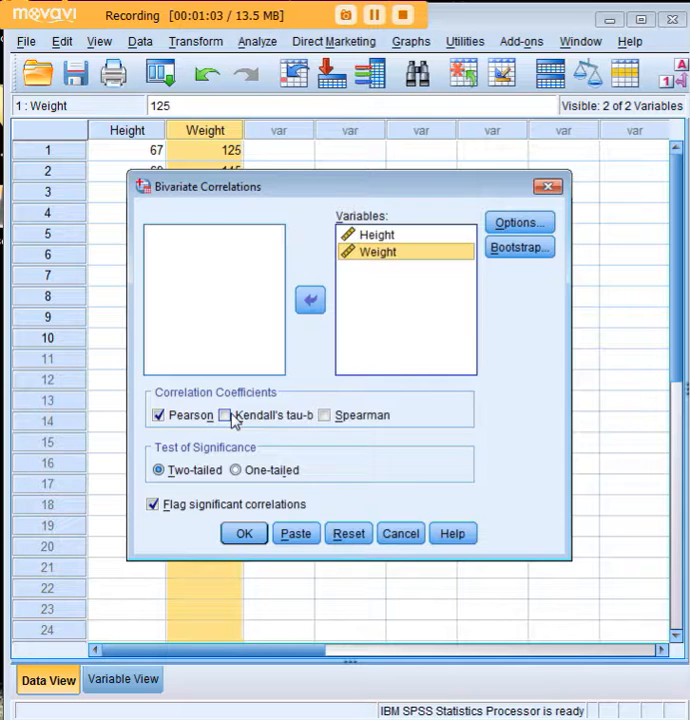
pyautogui.click(225, 415)
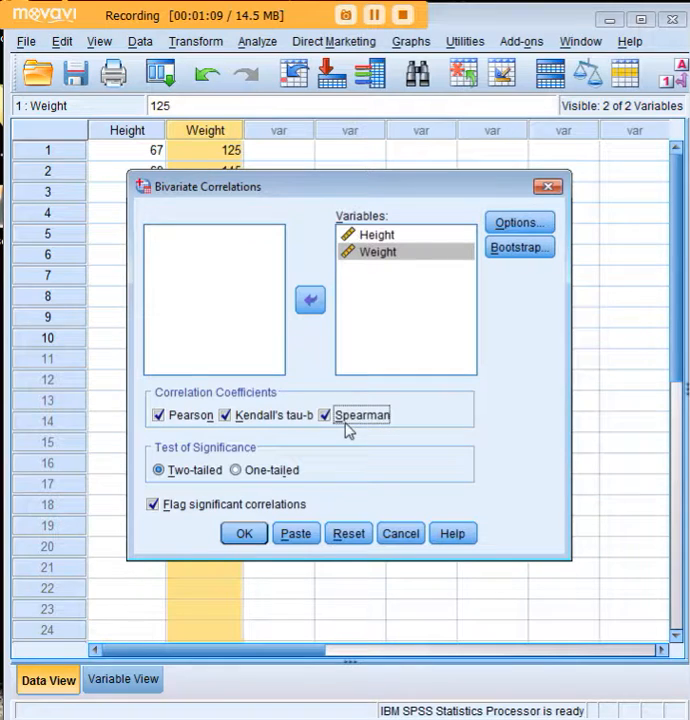
pyautogui.click(325, 415)
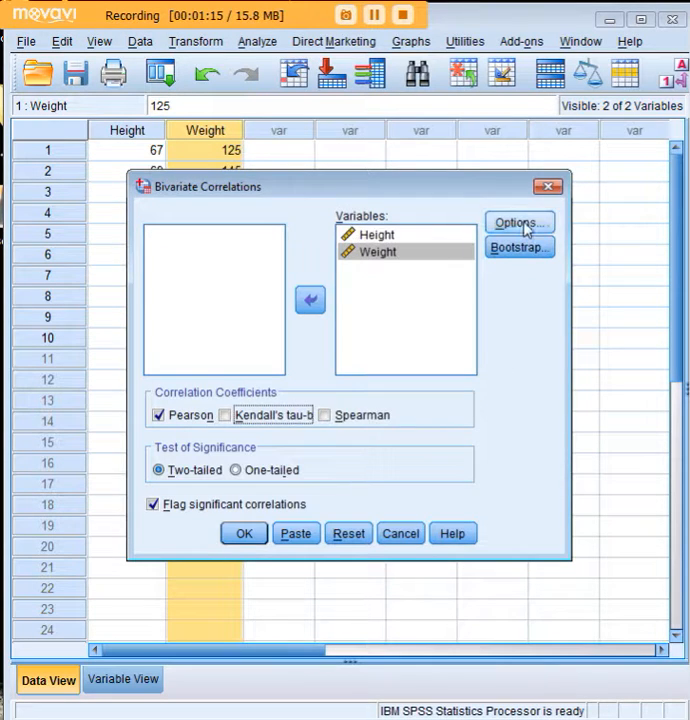
pyautogui.click(519, 222)
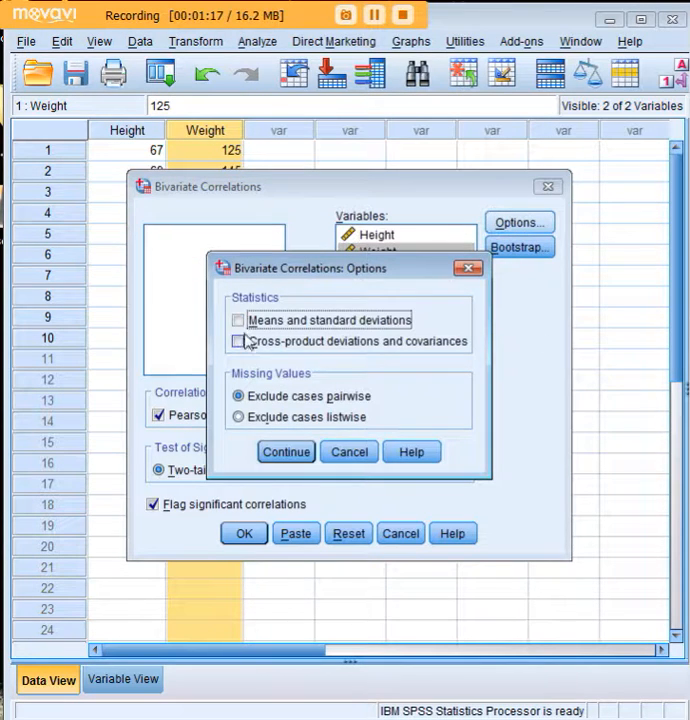
pyautogui.click(238, 320)
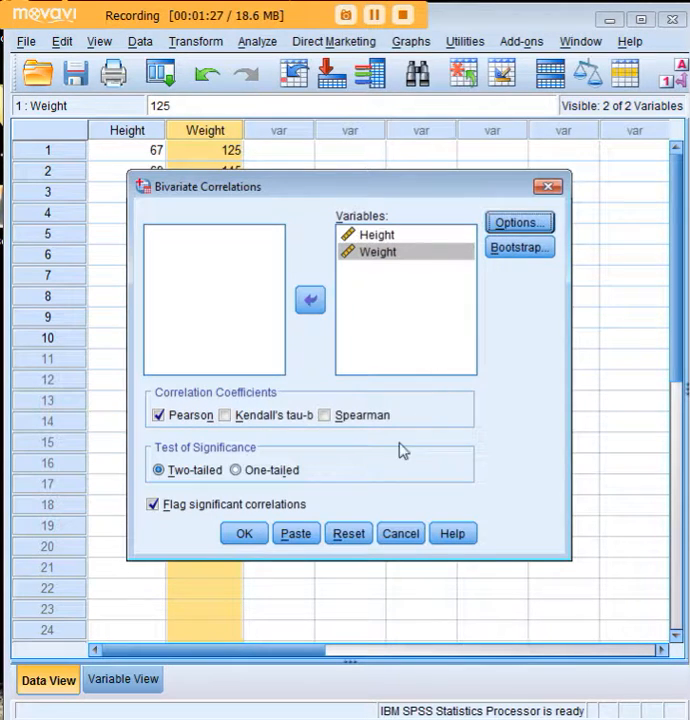
pyautogui.click(243, 533)
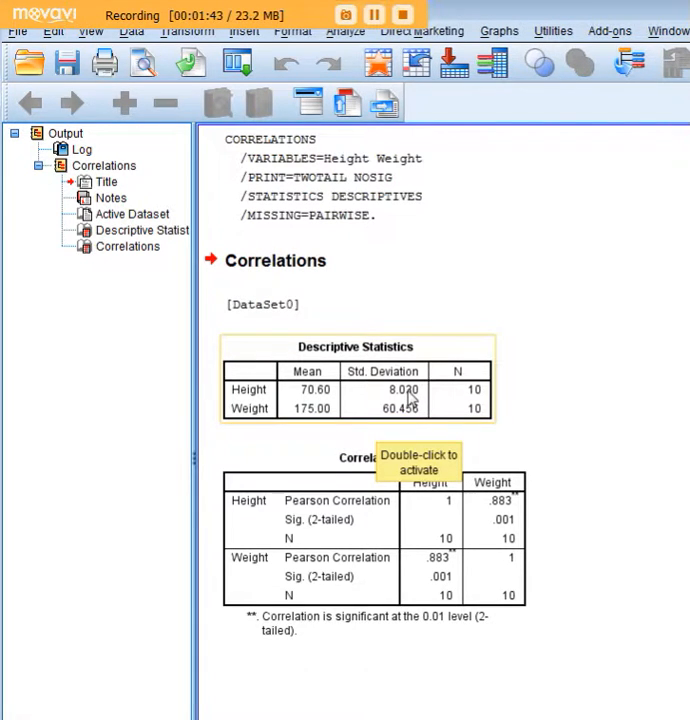
pyautogui.moveTo(315, 420)
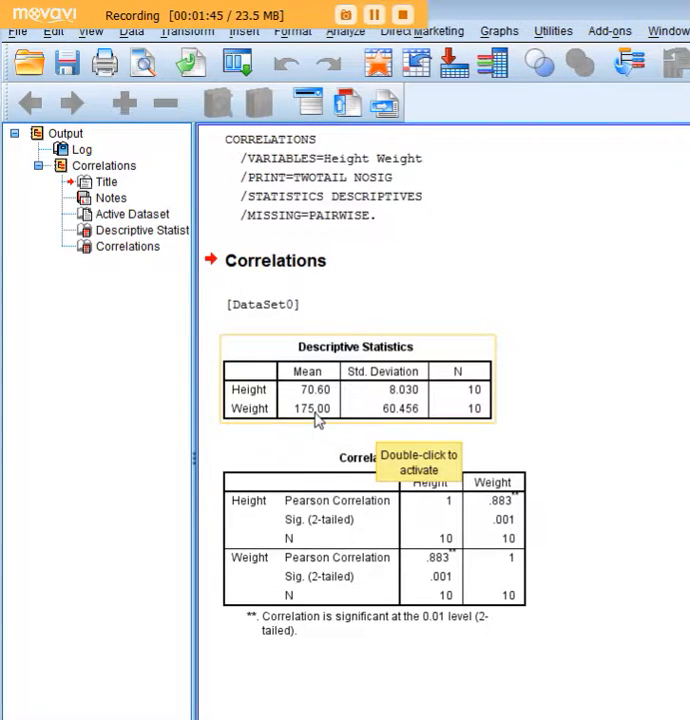
pyautogui.moveTo(398, 425)
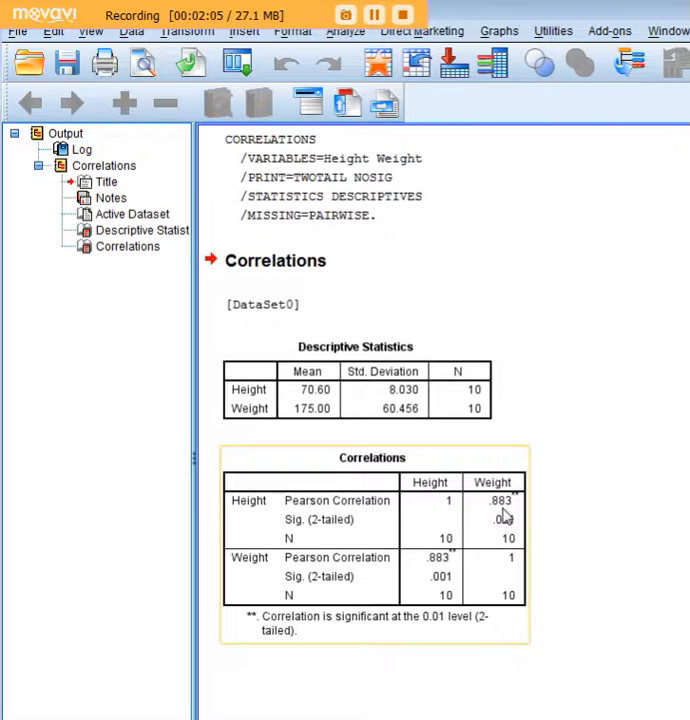
pyautogui.moveTo(533, 510)
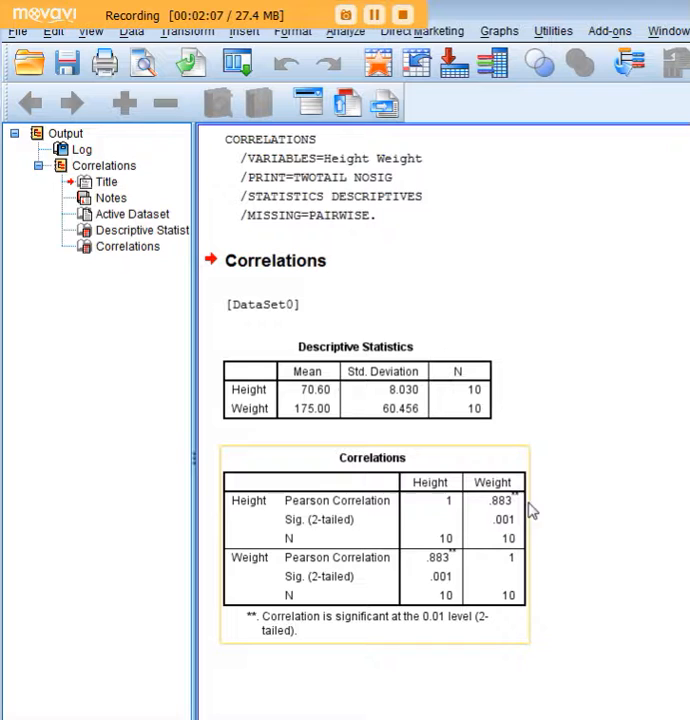
pyautogui.moveTo(502, 519)
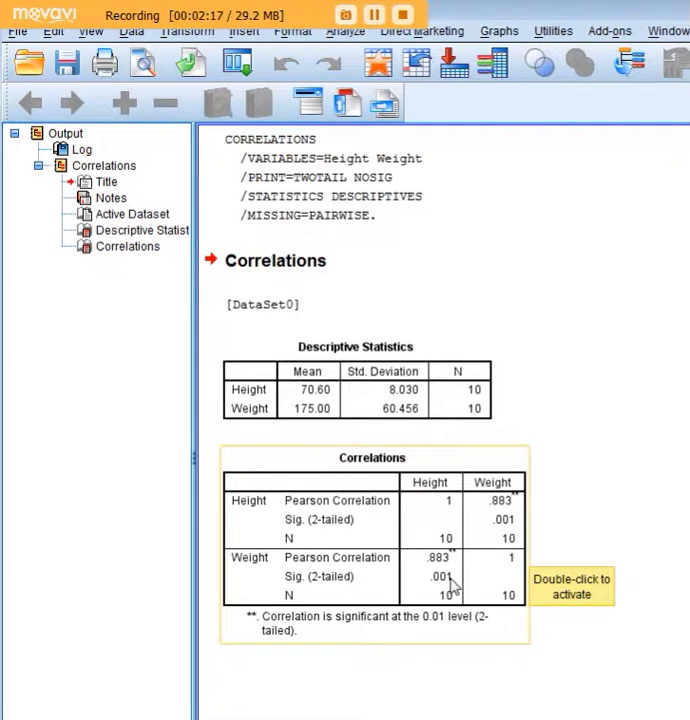
pyautogui.moveTo(641, 445)
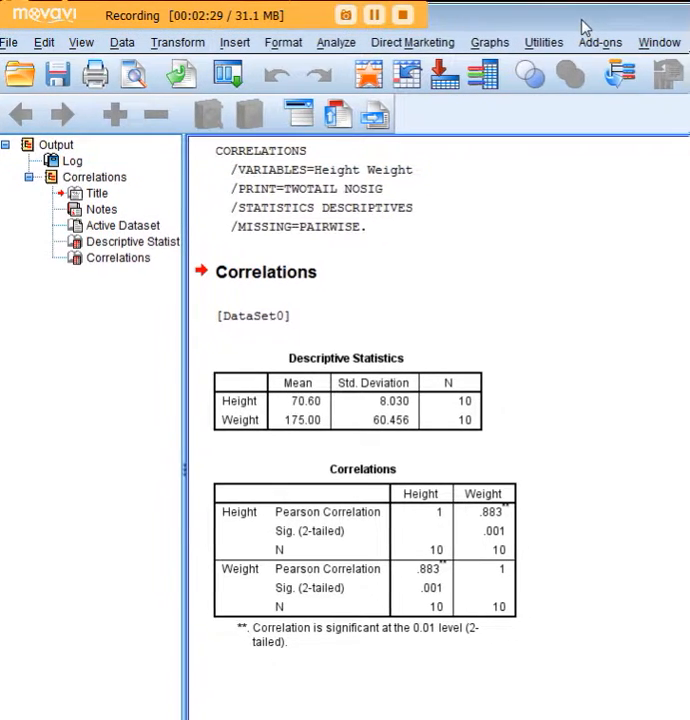
# Step: Build a Scatter/Dot chart in Chart Builder with Height on X and Weight on Y
pyautogui.click(489, 42)
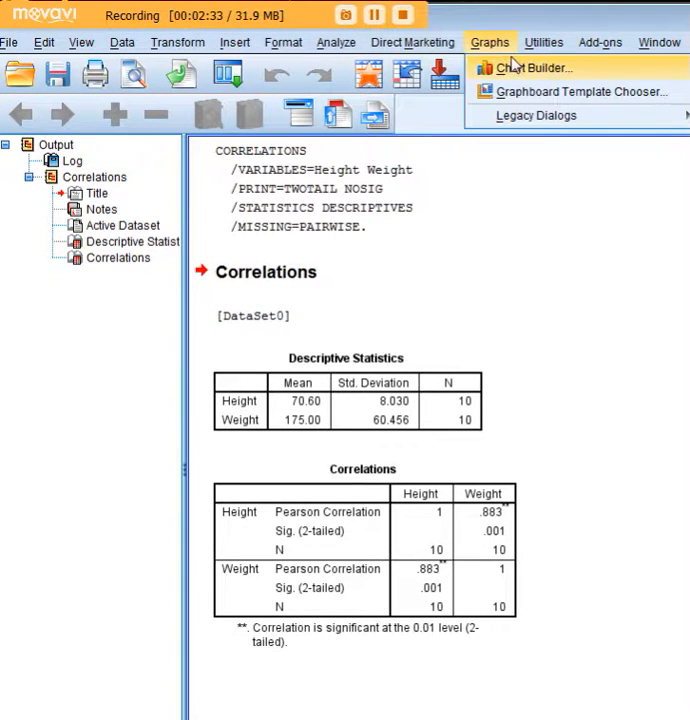
pyautogui.click(533, 68)
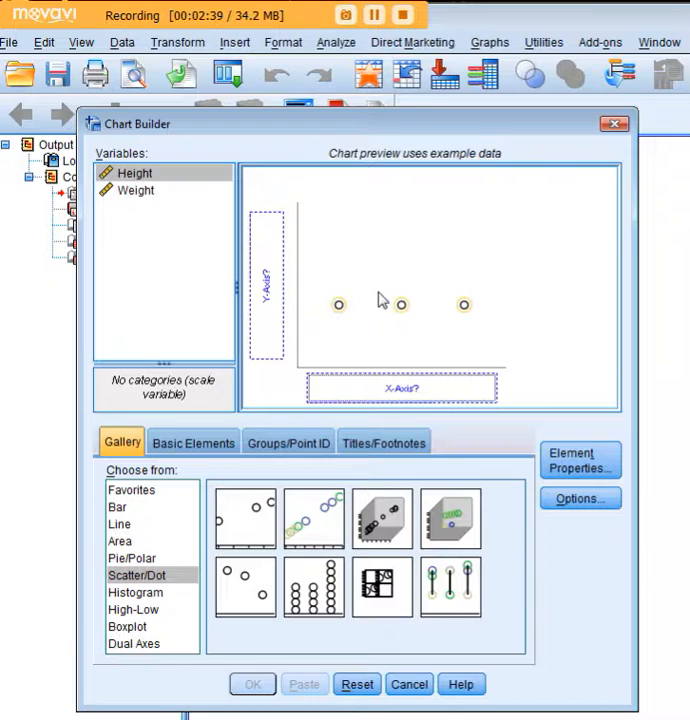
pyautogui.moveTo(371, 288)
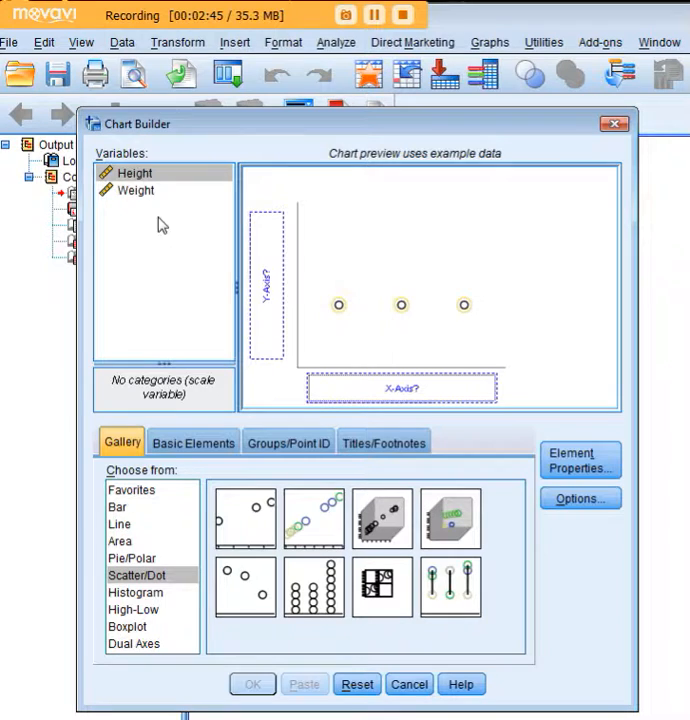
pyautogui.moveTo(135, 172); pyautogui.dragTo(315, 370)
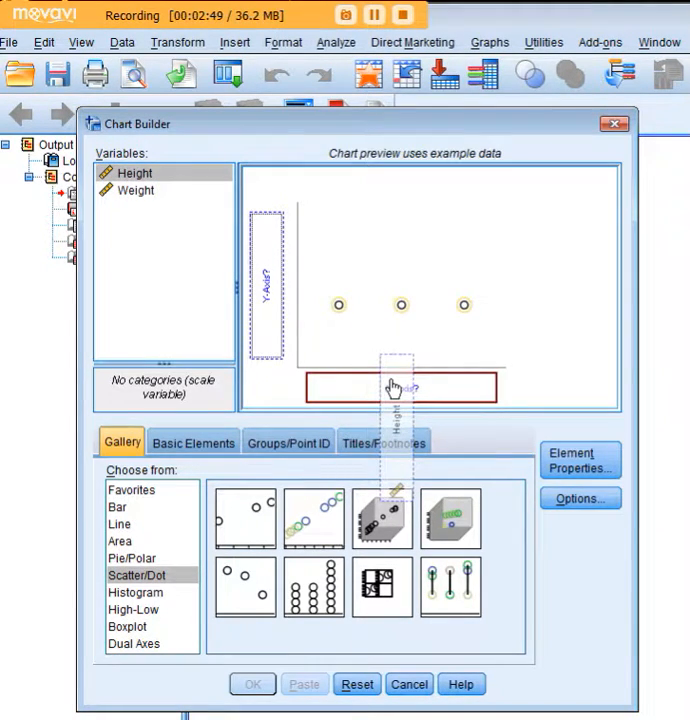
pyautogui.moveTo(137, 172); pyautogui.dragTo(400, 388)
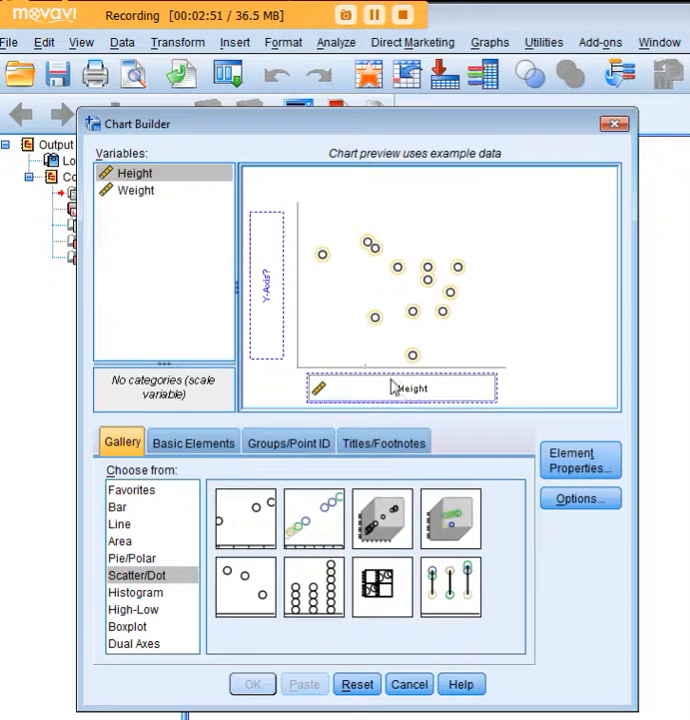
pyautogui.moveTo(135, 191); pyautogui.dragTo(268, 285)
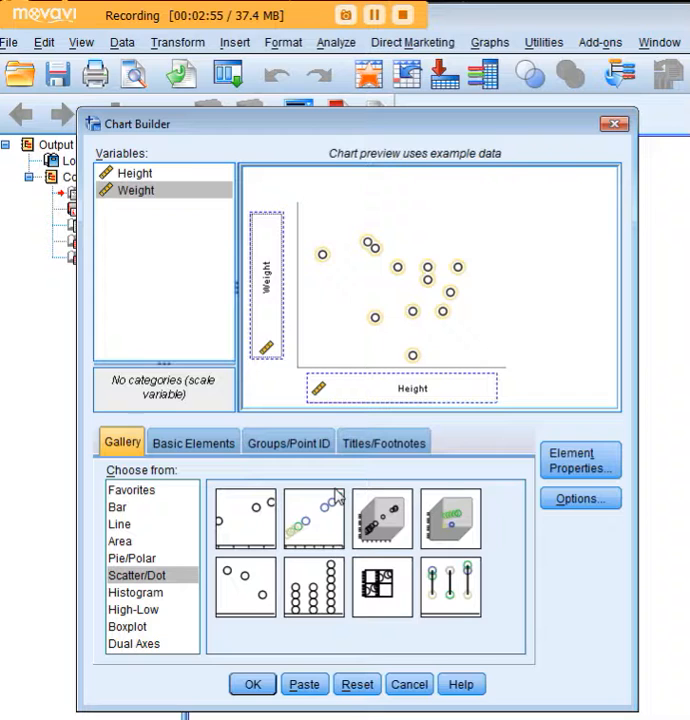
pyautogui.click(252, 684)
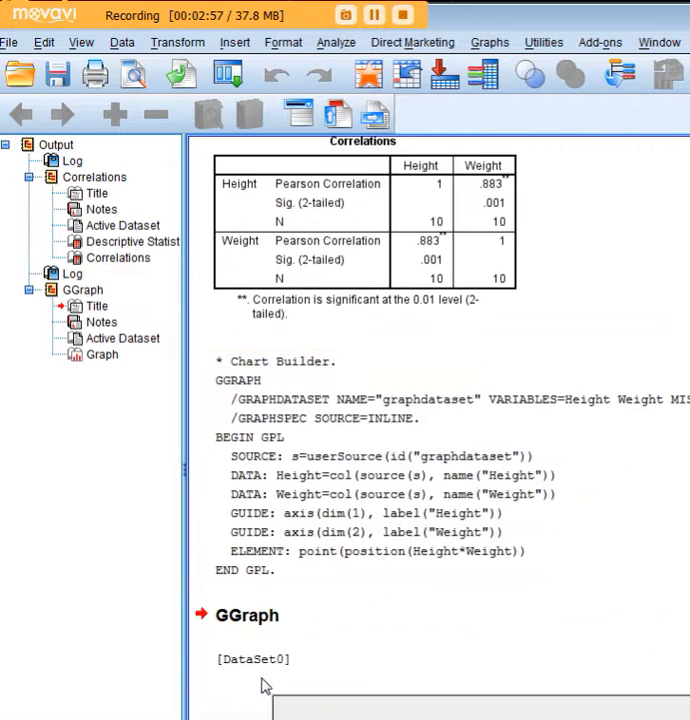
# Step: Scroll the Output Viewer down to the GGraph Height–Weight scatter plot
pyautogui.scroll(-3)
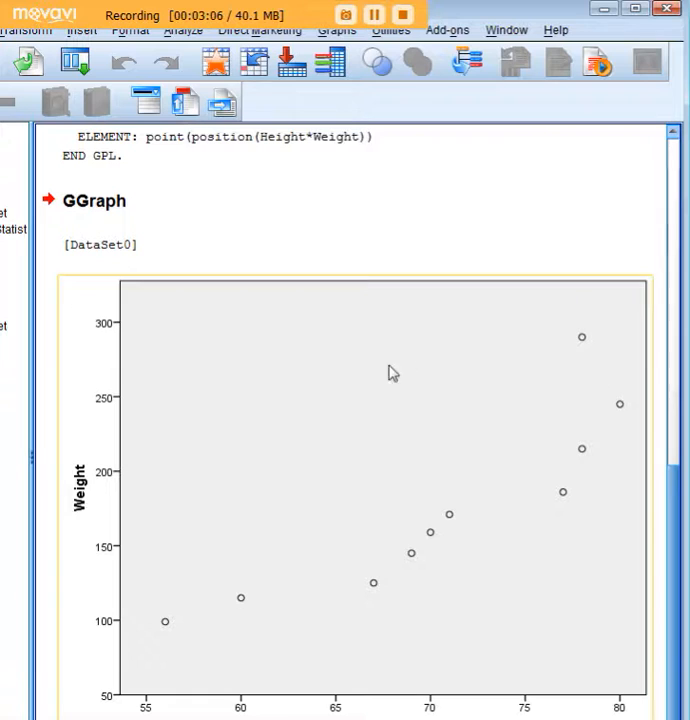
pyautogui.moveTo(477, 603)
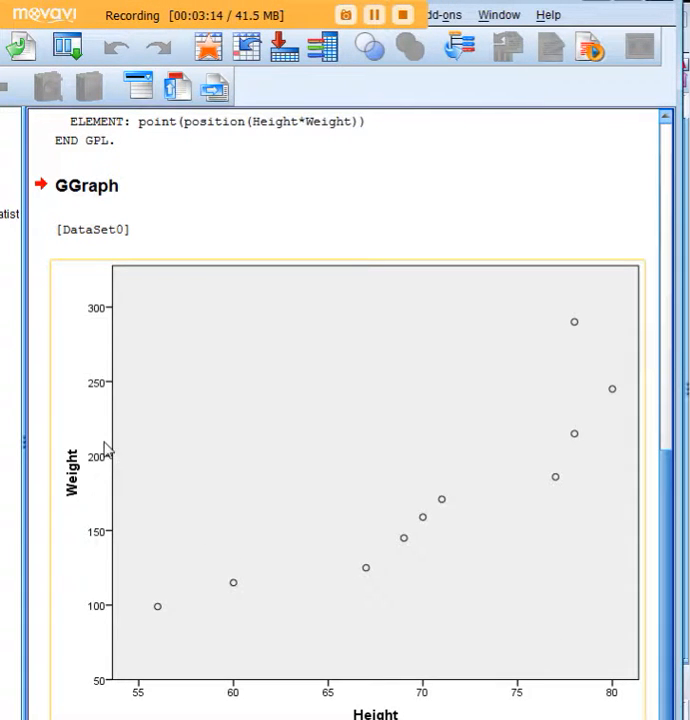
pyautogui.moveTo(287, 478)
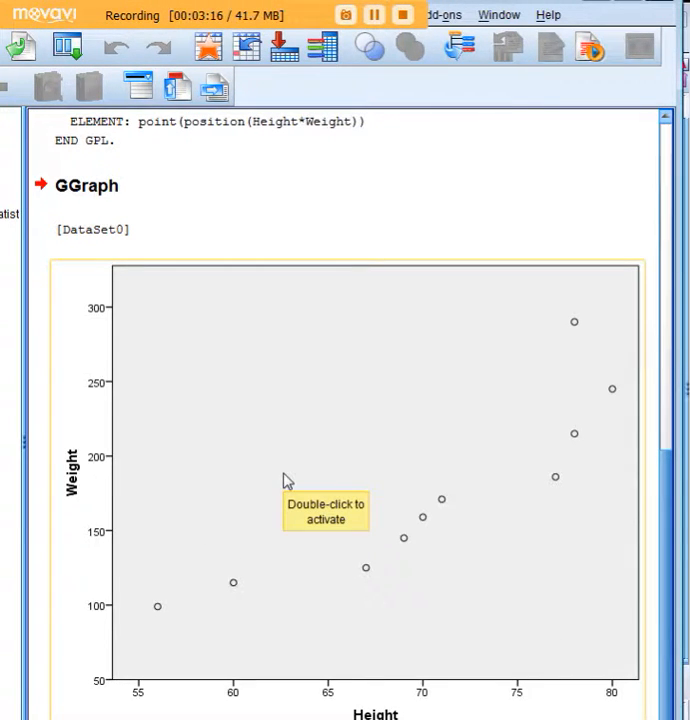